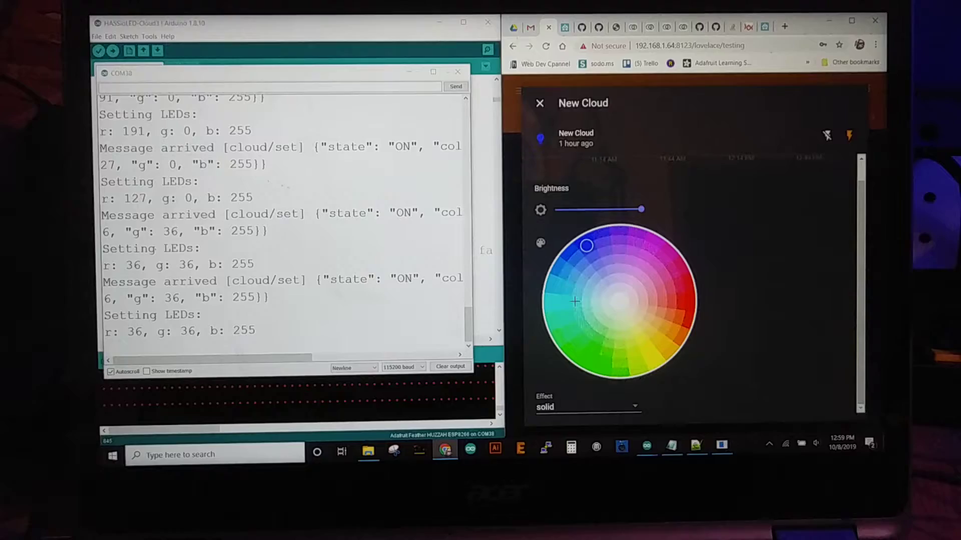
- Pick new colours on the New Cloud colour wheel, ending on purple
{"action": "left_click", "coordinate": [586, 343]}
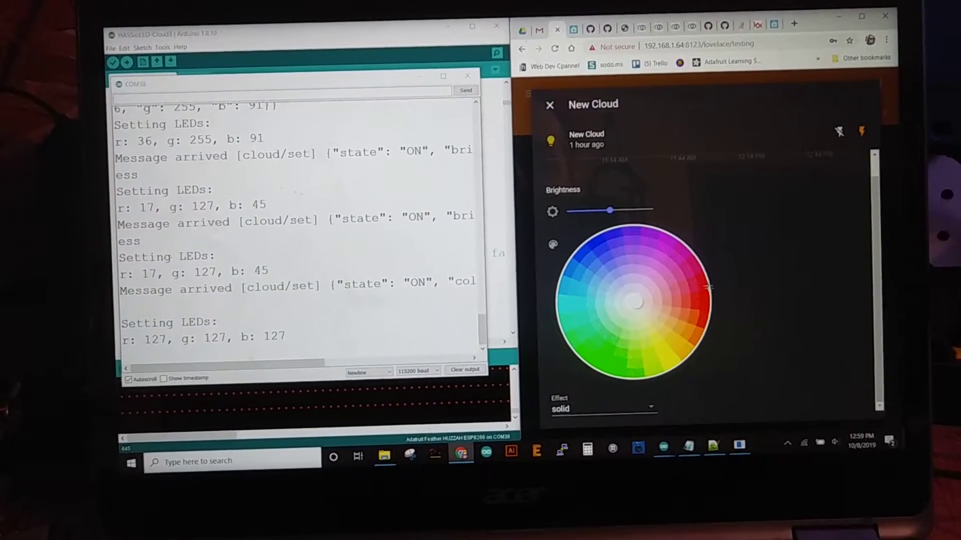
{"action": "left_click", "coordinate": [666, 238]}
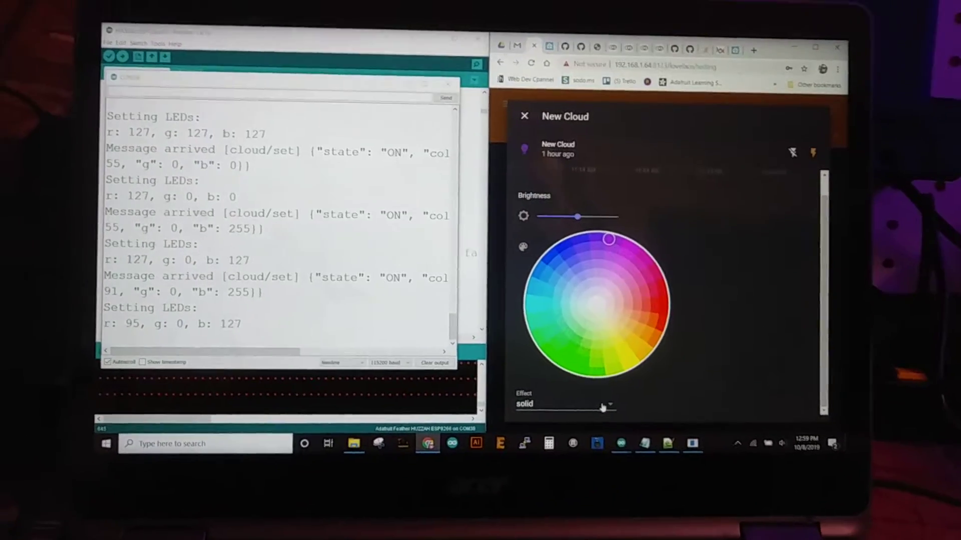
- Choose the 'candy cane' entry from the New Cloud Effect list
{"action": "left_click", "coordinate": [612, 404]}
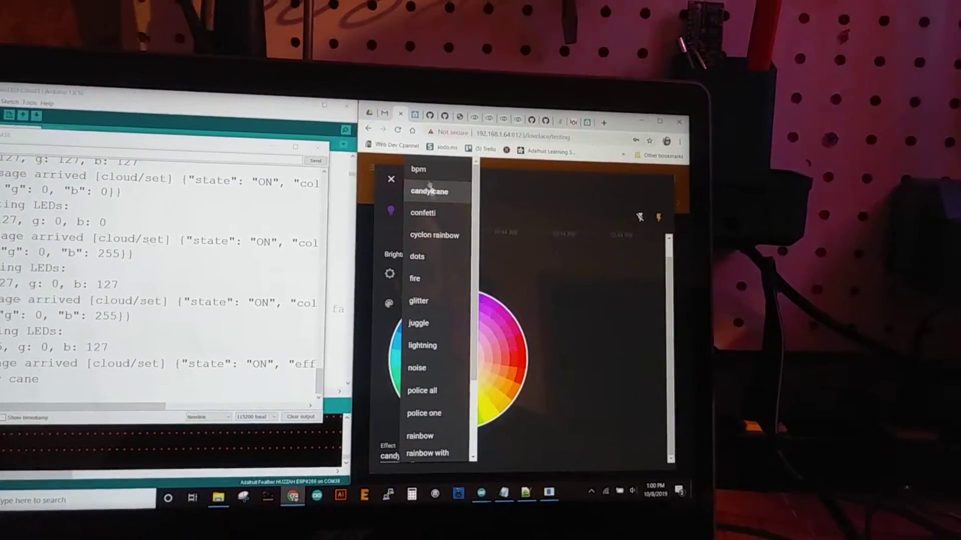
{"action": "left_click", "coordinate": [417, 169]}
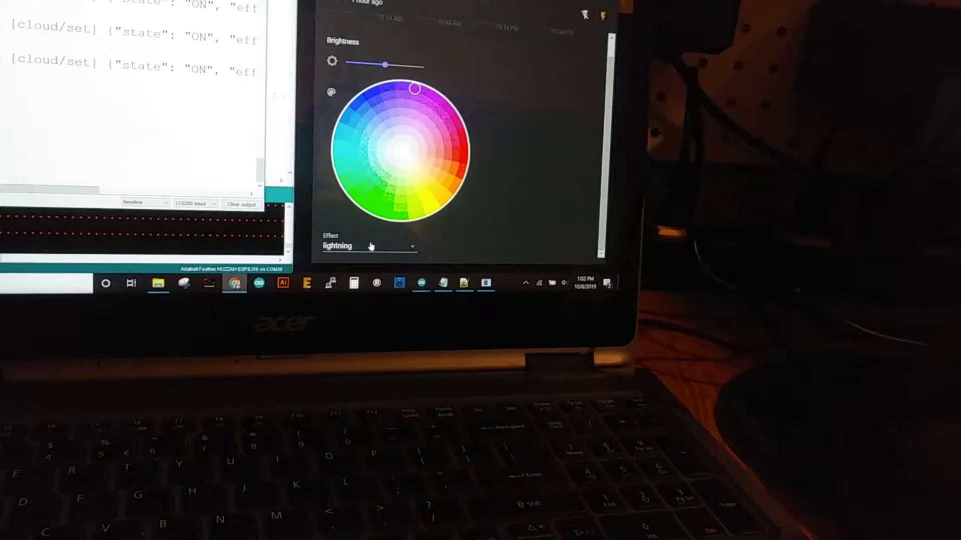
- Reopen the Effect list to try 'noise' before returning to 'lightning'
{"action": "left_click", "coordinate": [367, 246]}
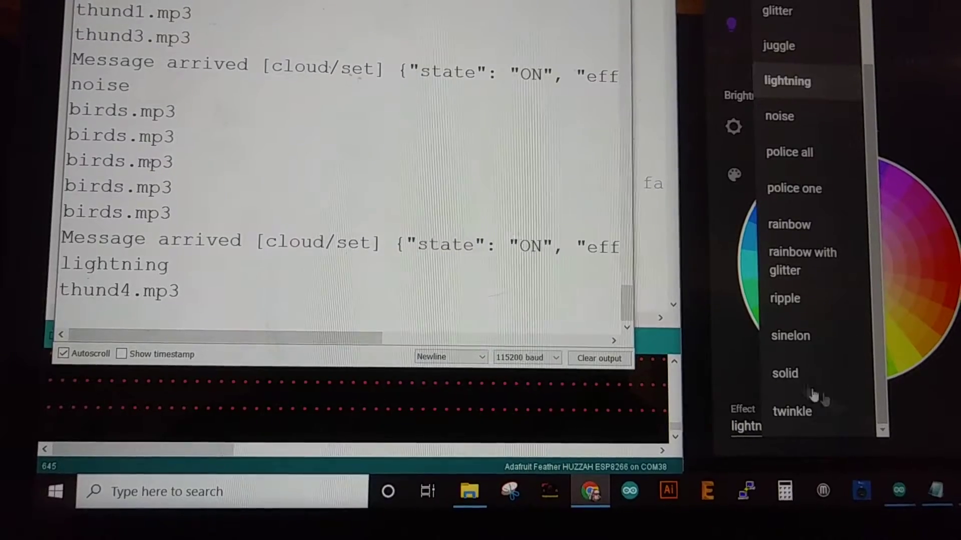
- Switch the New Cloud effect from 'lightning' to 'solid'
{"action": "left_click", "coordinate": [783, 373]}
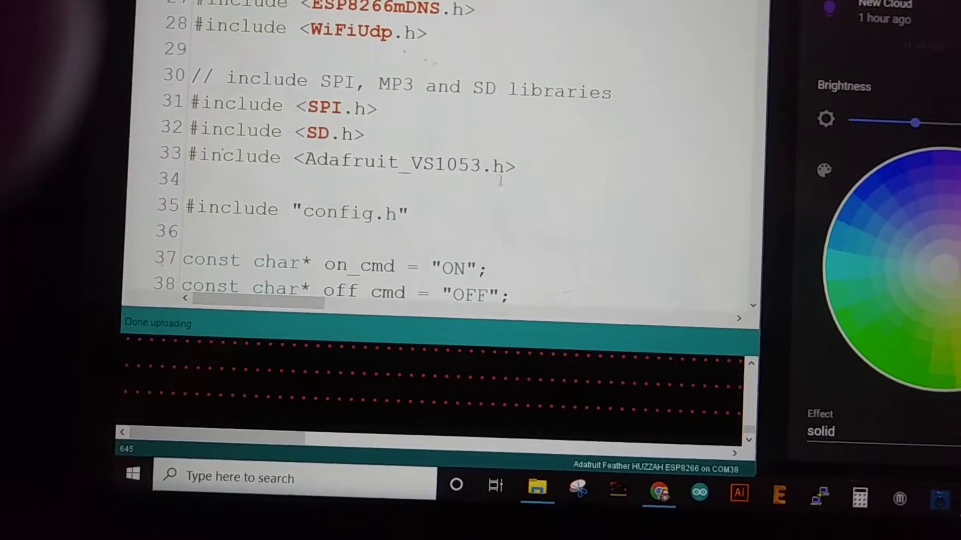
{"action": "scroll", "scroll_direction": "down", "scroll_amount": 3}
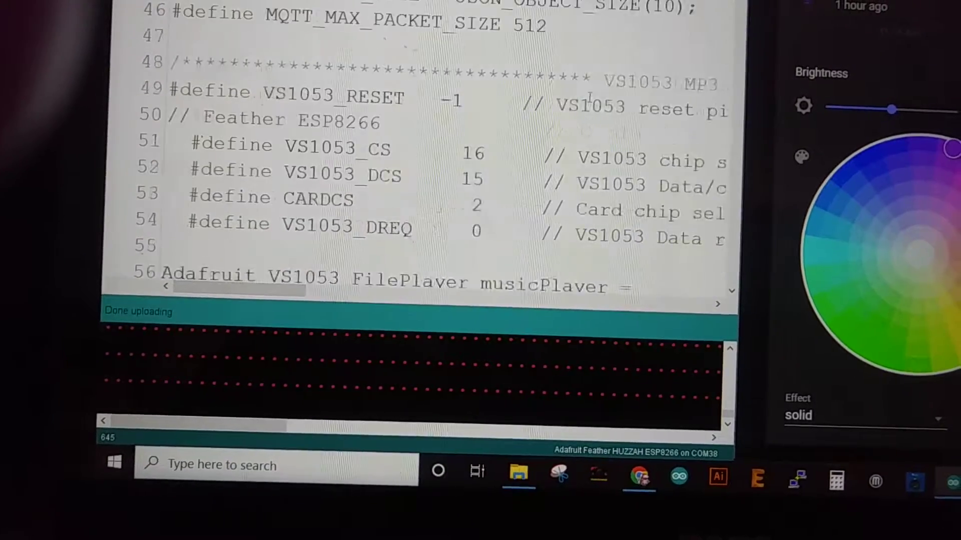
{"action": "scroll", "scroll_direction": "down", "scroll_amount": 3}
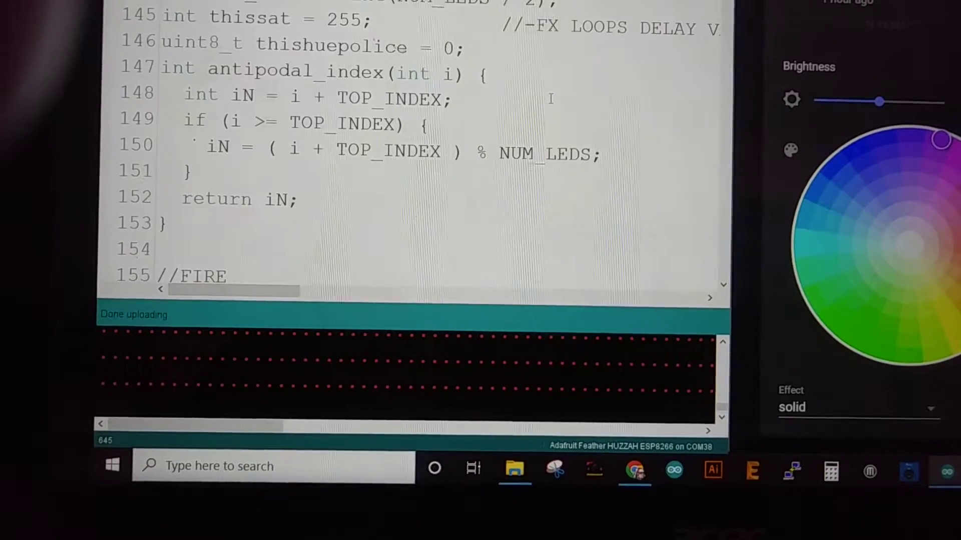
{"action": "scroll", "scroll_direction": "down", "scroll_amount": 3}
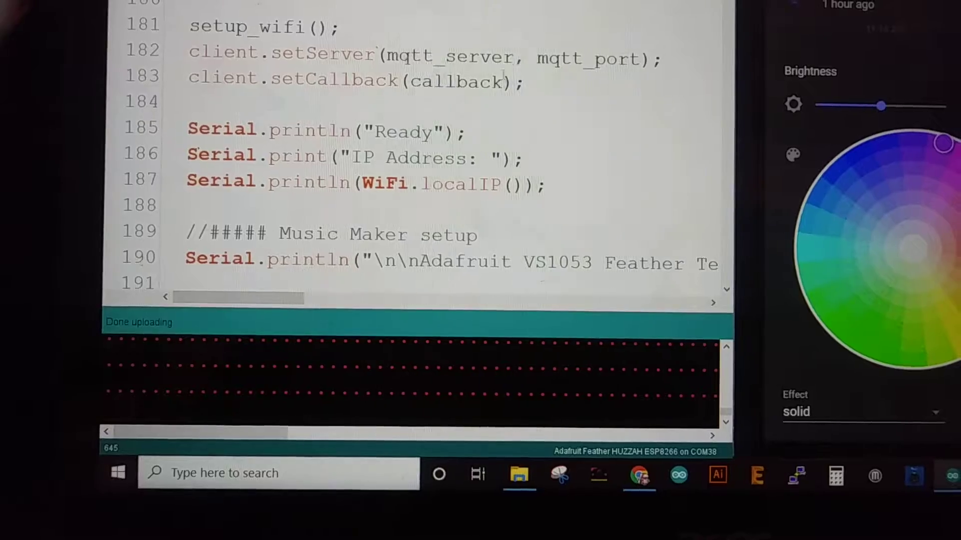
{"action": "scroll", "scroll_direction": "down", "scroll_amount": 3}
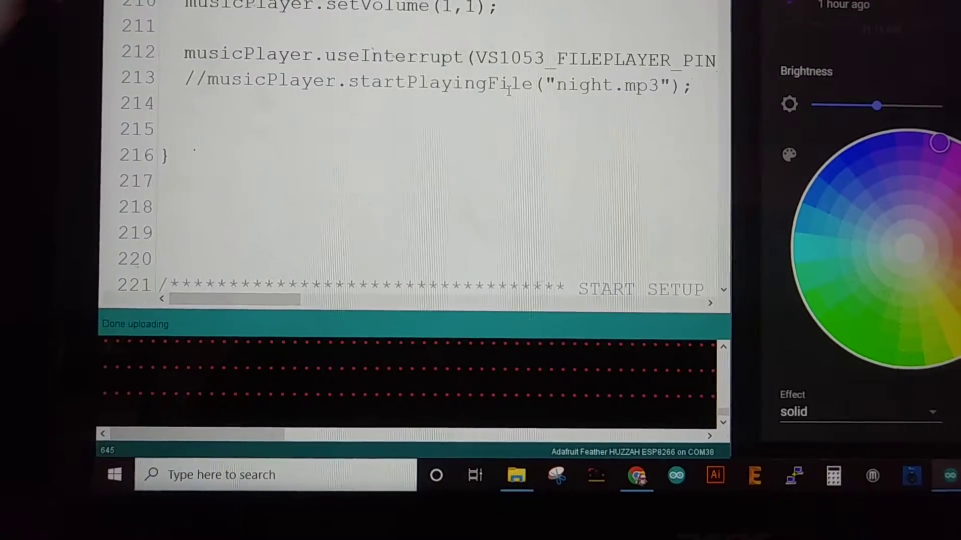